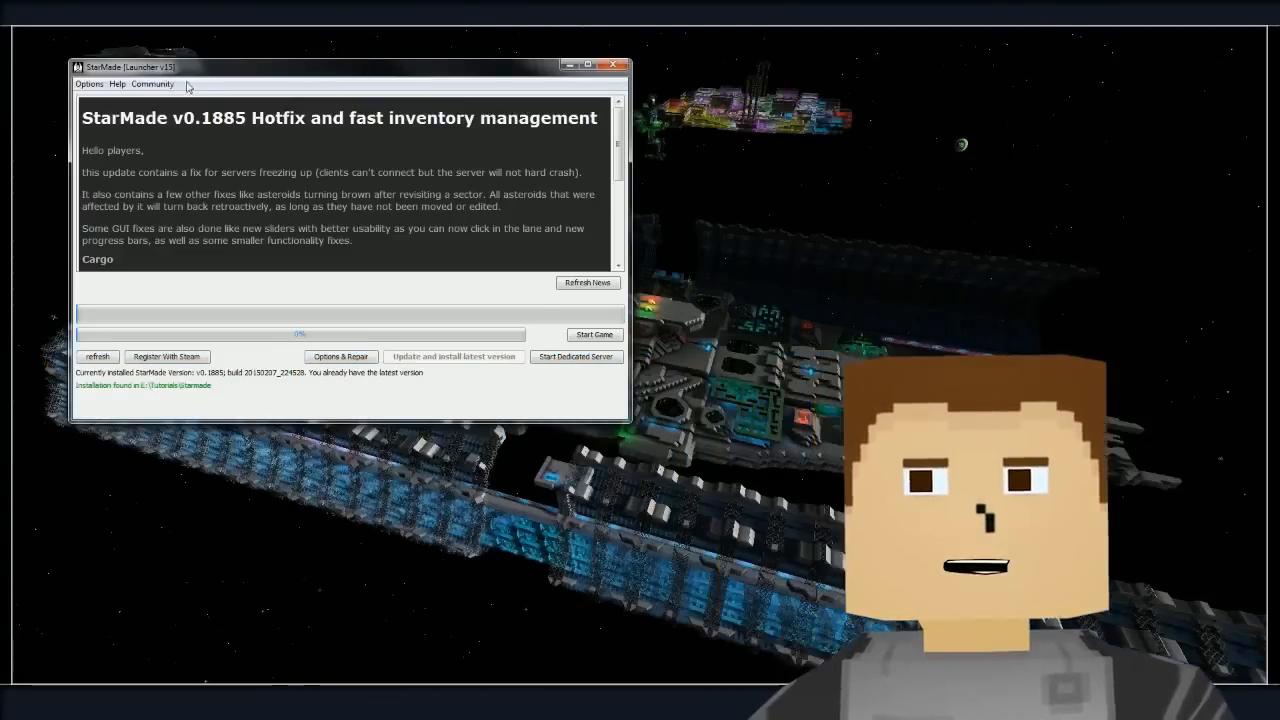
# Step: Open the Options menu in the launcher's menu bar
pyautogui.click(89, 83)
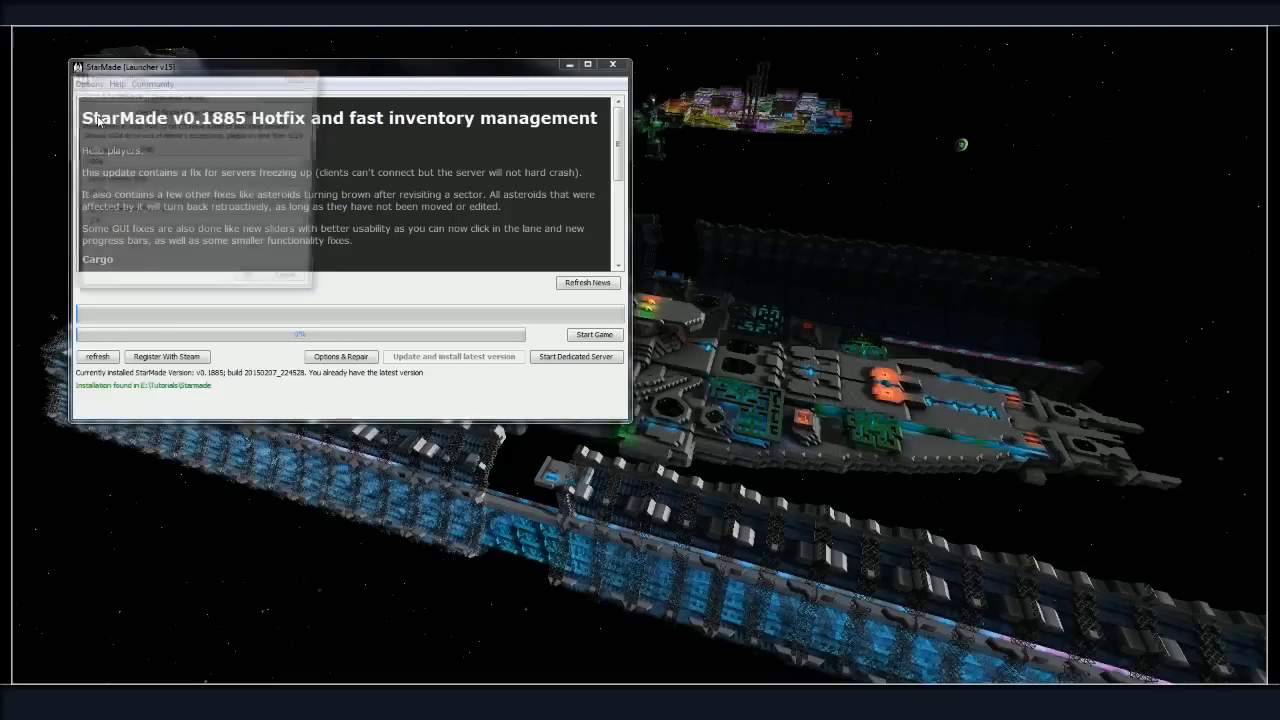
# Step: Open Memory Settings, check client values 4096/1024/256, then view the Dedicated Server tab
pyautogui.click(341, 356)
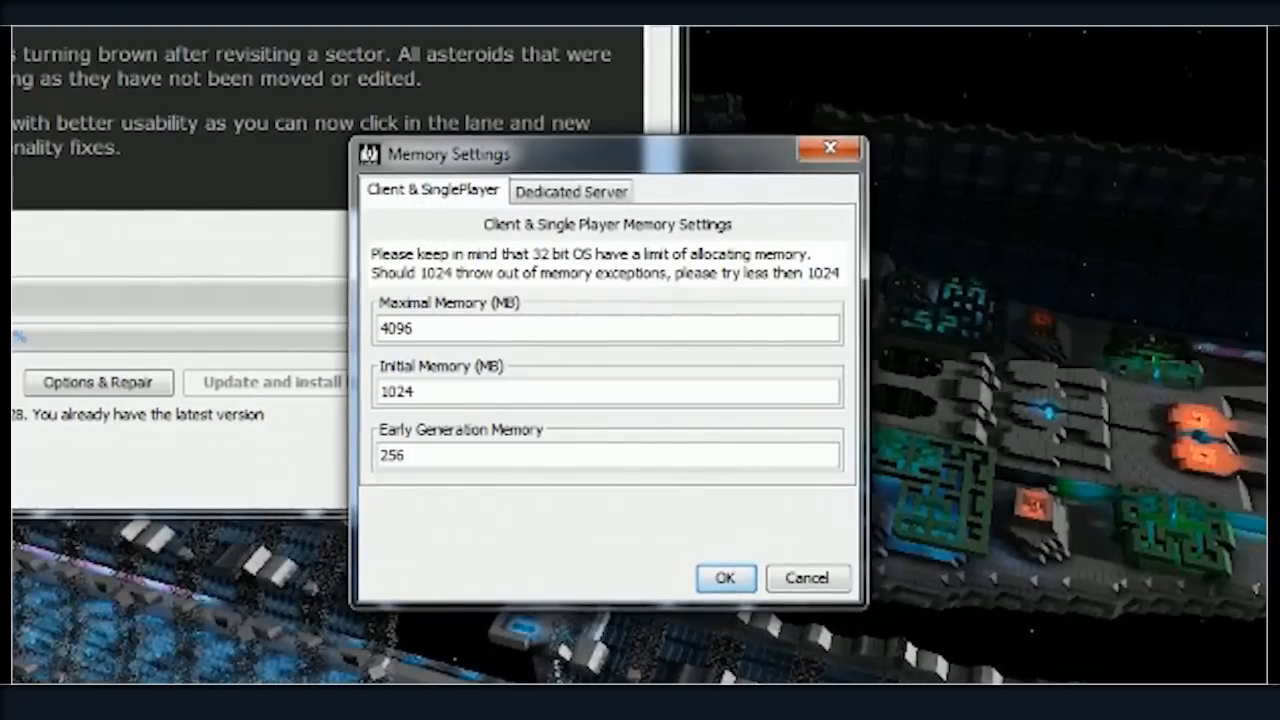
pyautogui.click(607, 328)
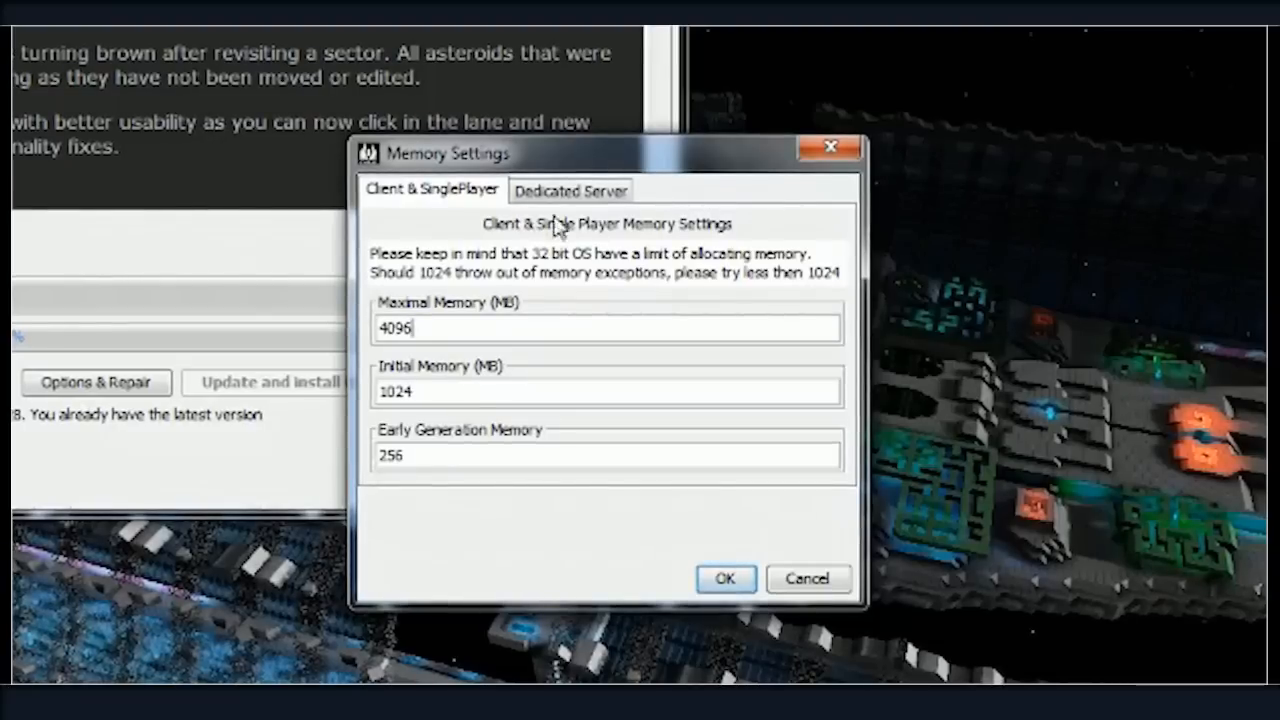
pyautogui.click(570, 190)
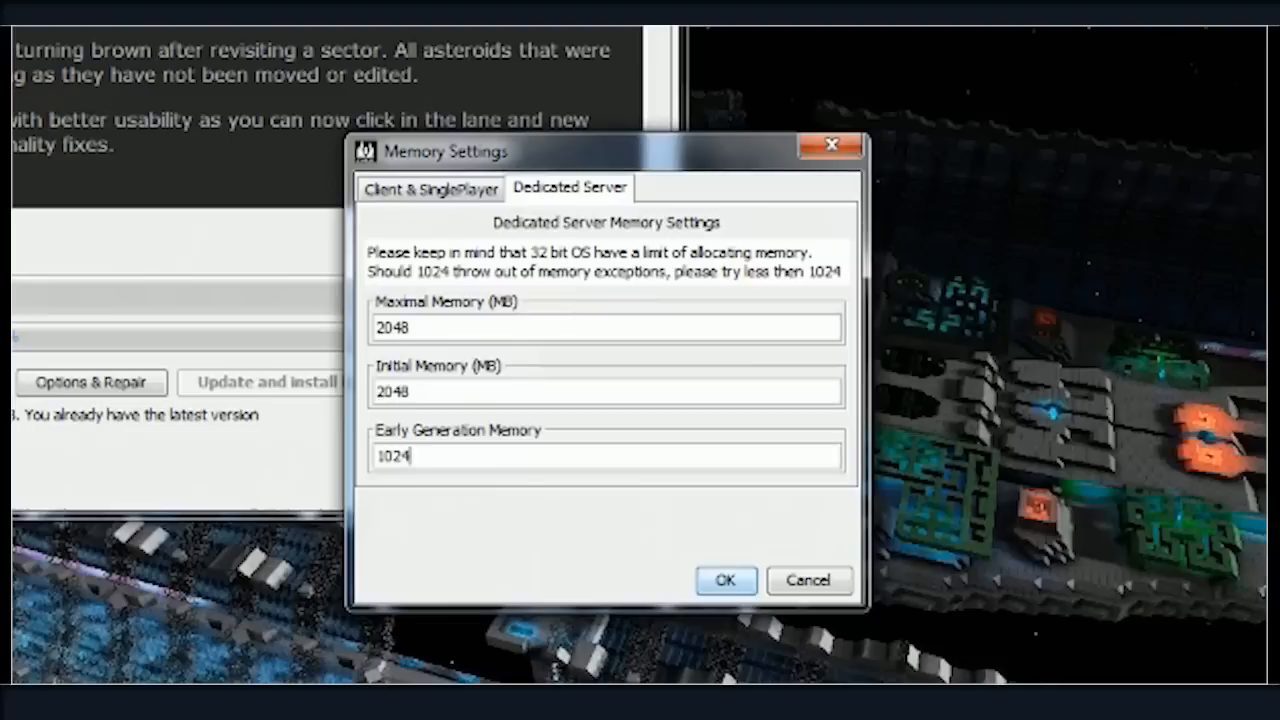
pyautogui.moveTo(500, 360)
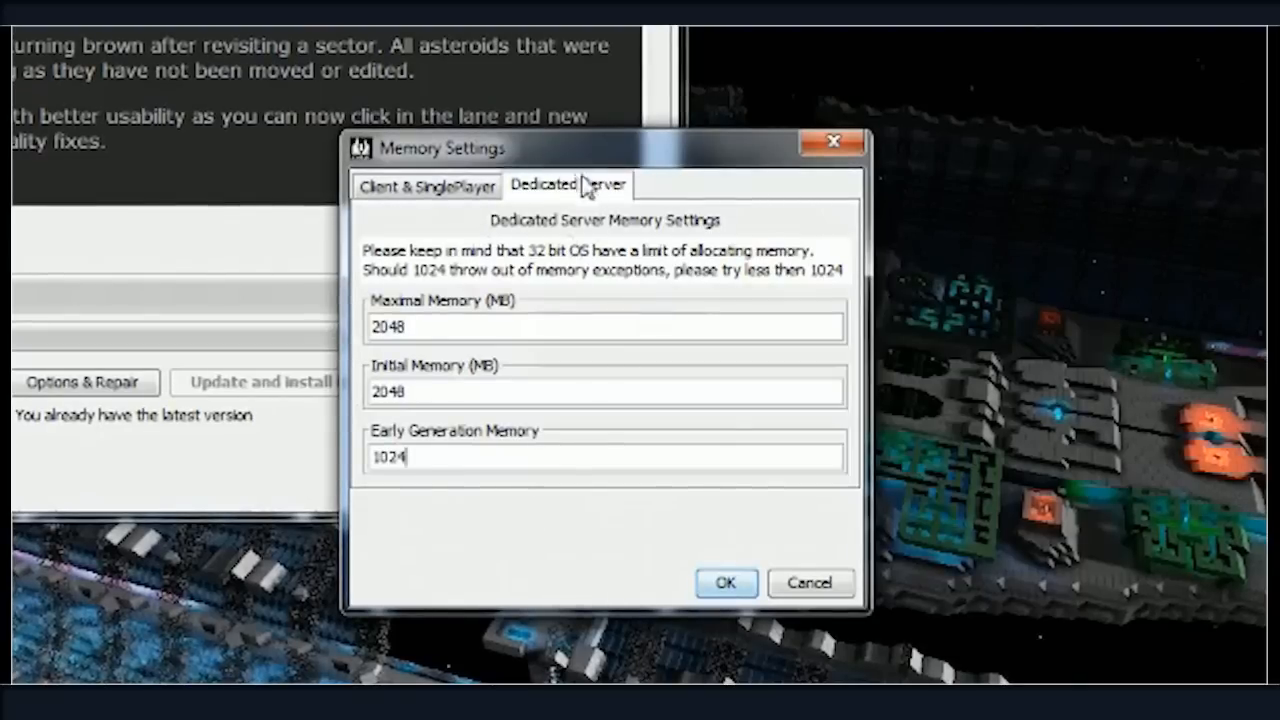
# Step: After reviewing server values 2048/2048/1024, return to the Client & SinglePlayer tab
pyautogui.click(426, 185)
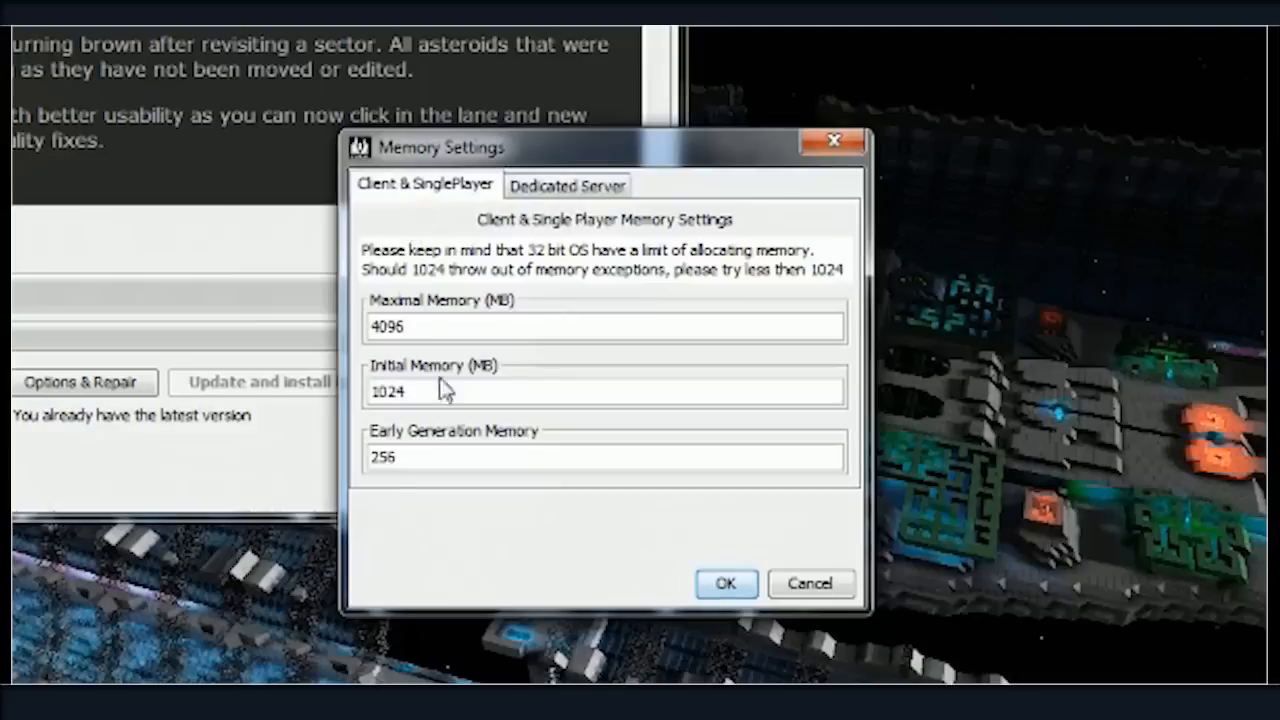
# Step: View the Dedicated Server tab again, close Memory Settings unchanged and reopen the Options menu
pyautogui.click(567, 185)
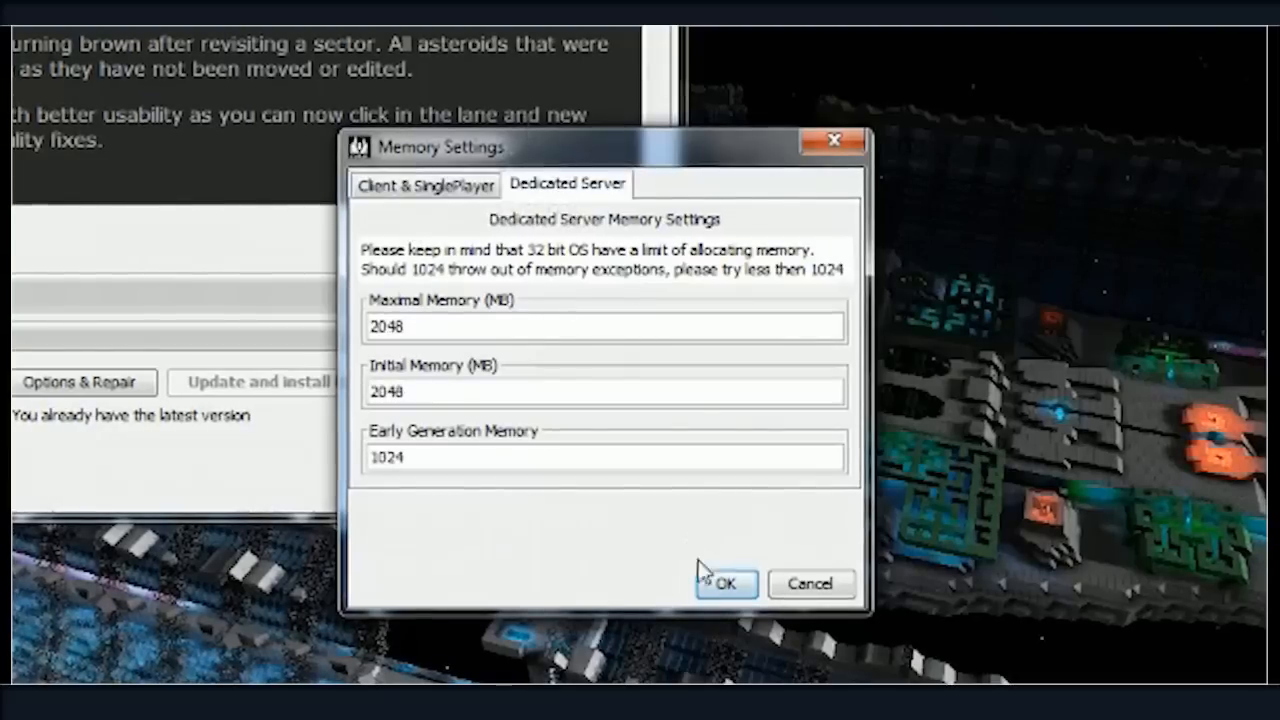
pyautogui.moveTo(595, 575)
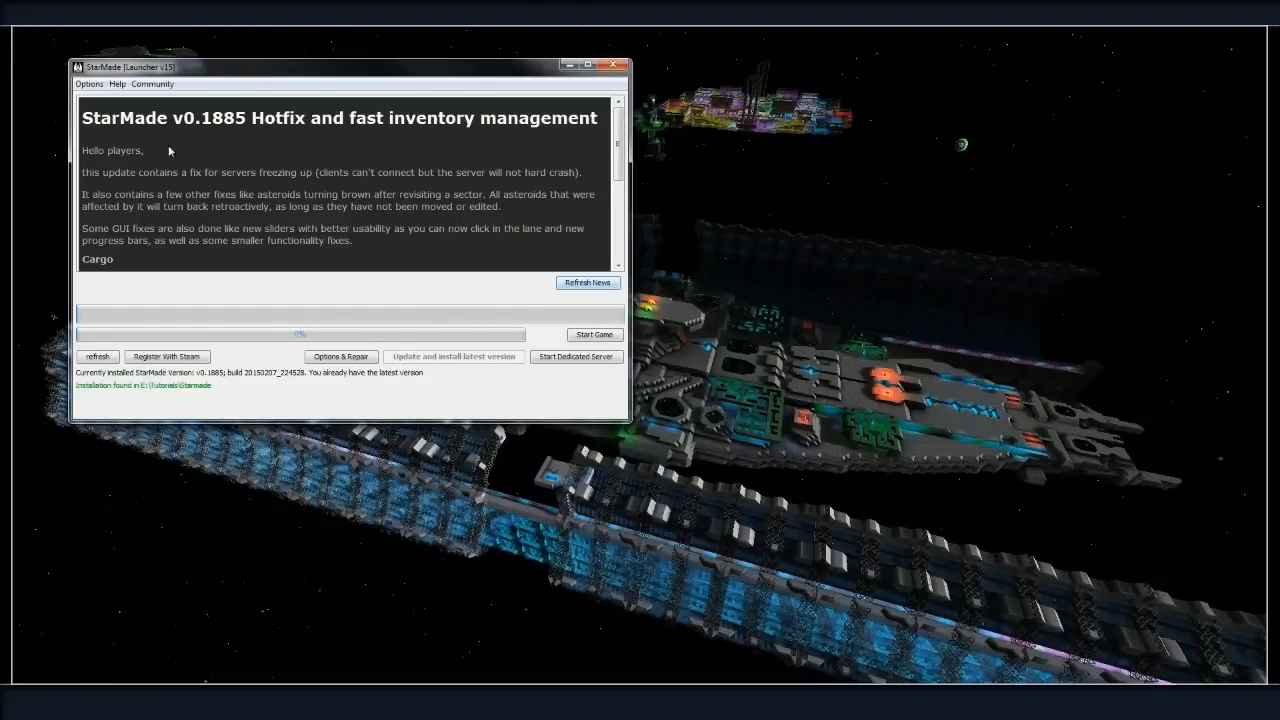
pyautogui.click(88, 83)
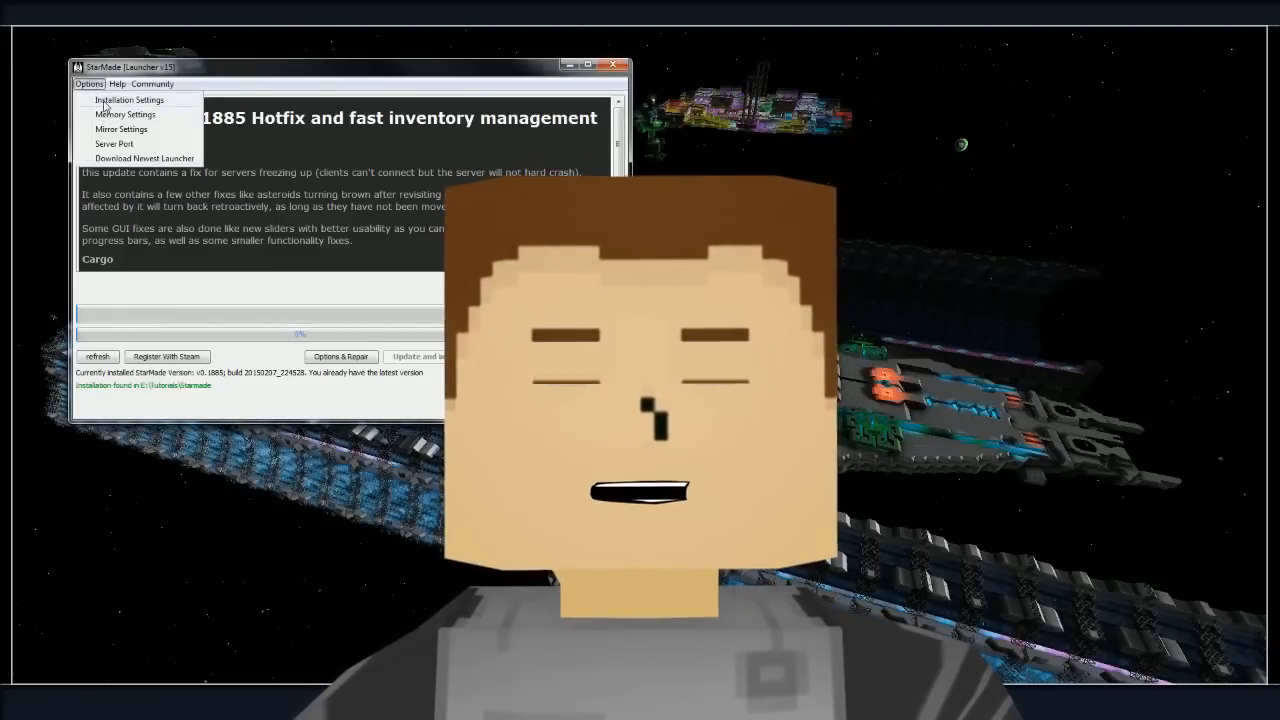